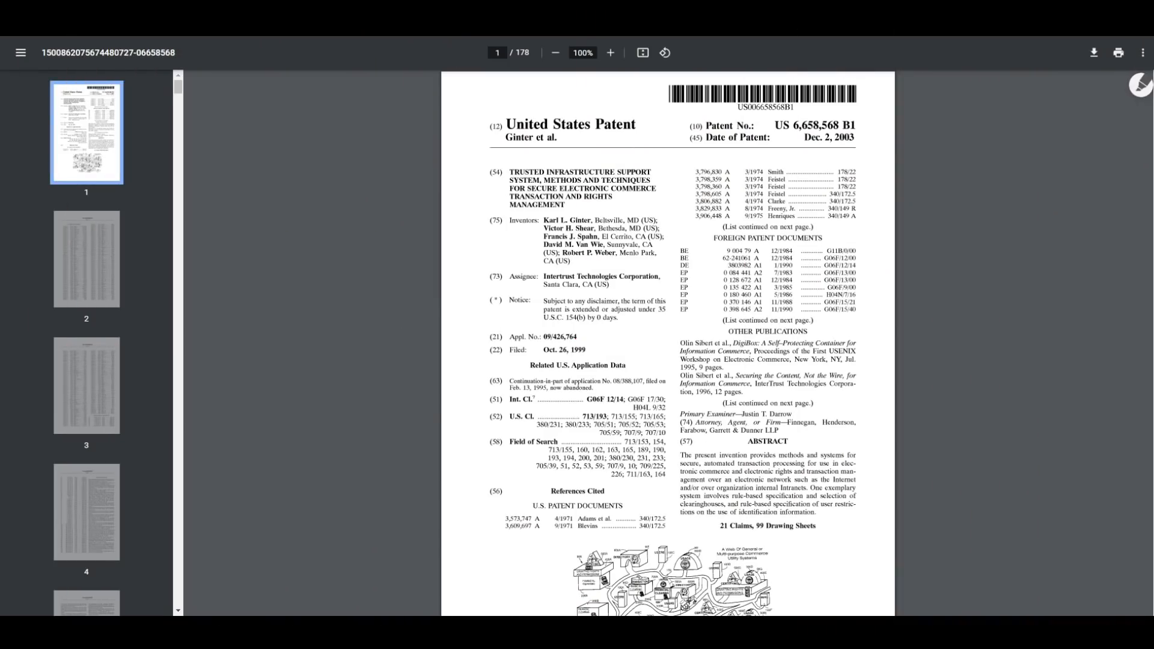
pyautogui.moveTo(916, 222)
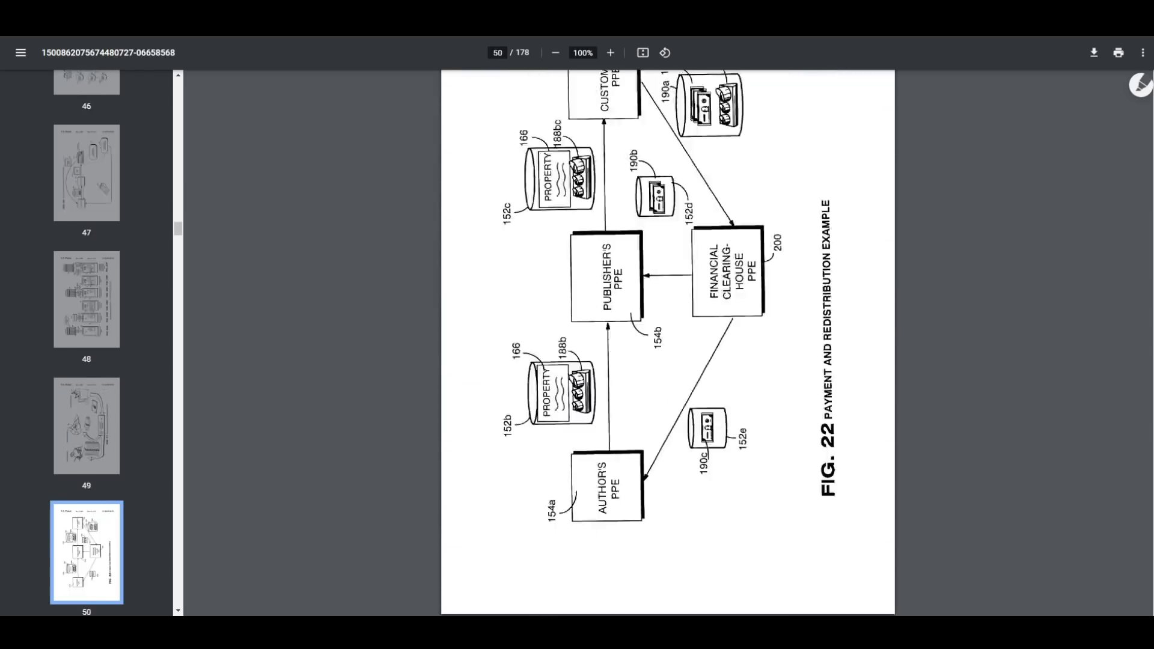
# Page down the Intertrust patent PDF toward the Fig. 22 payment diagram.
pyautogui.scroll(-3)
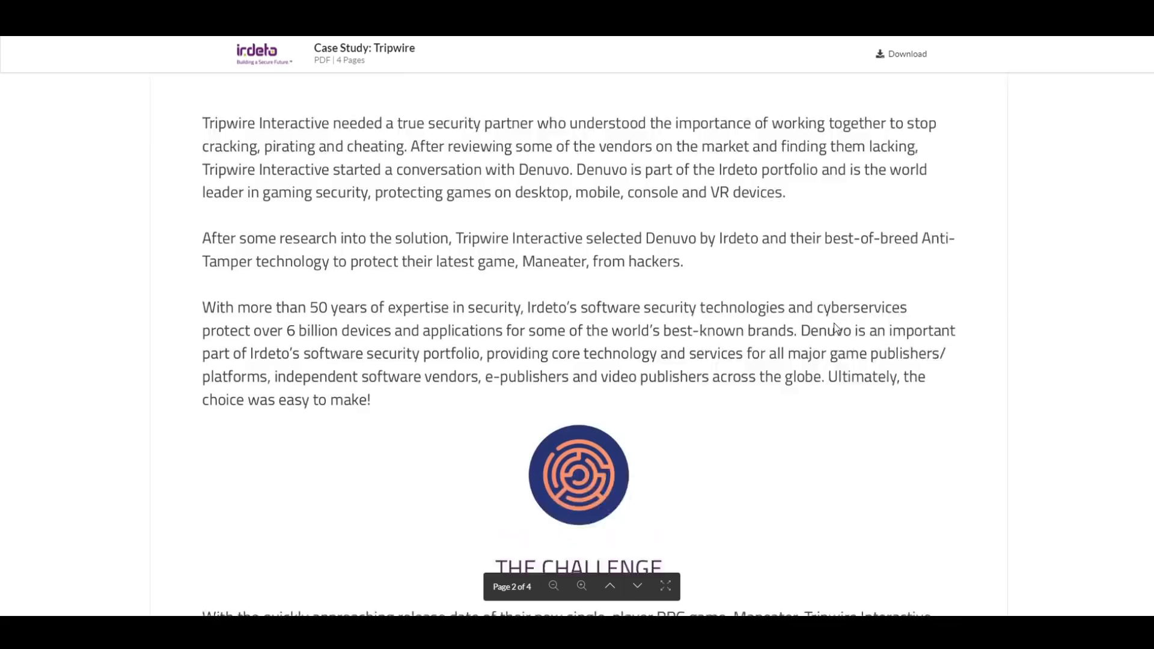
# Highlight the 'Every PC Game With Denuvo Anti-Tamper DRM' heading.
pyautogui.scroll(-3)
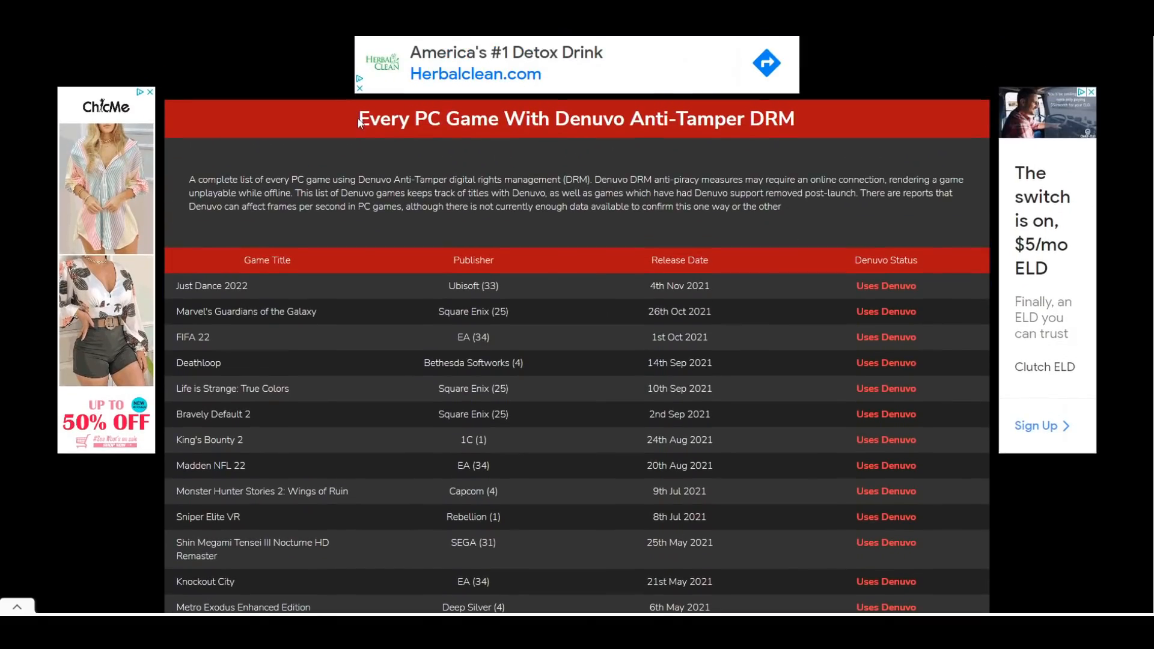
pyautogui.tripleClick(574, 117)
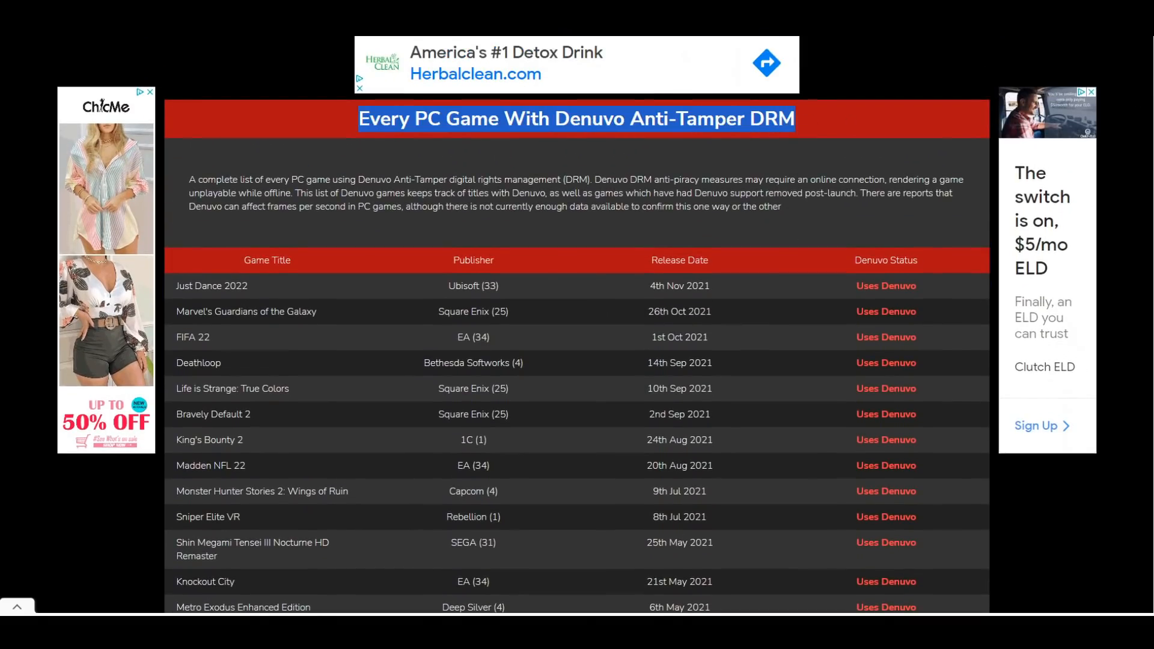
# Move down the Denuvo games table to the 2016 releases.
pyautogui.scroll(-3)
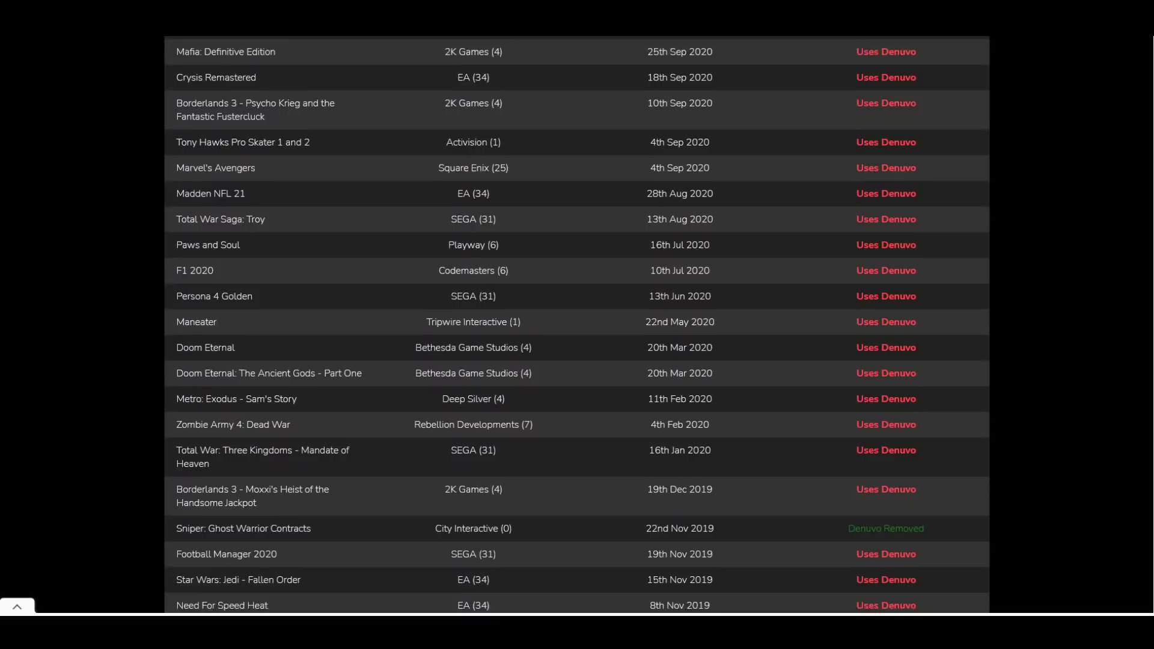
pyautogui.scroll(-3)
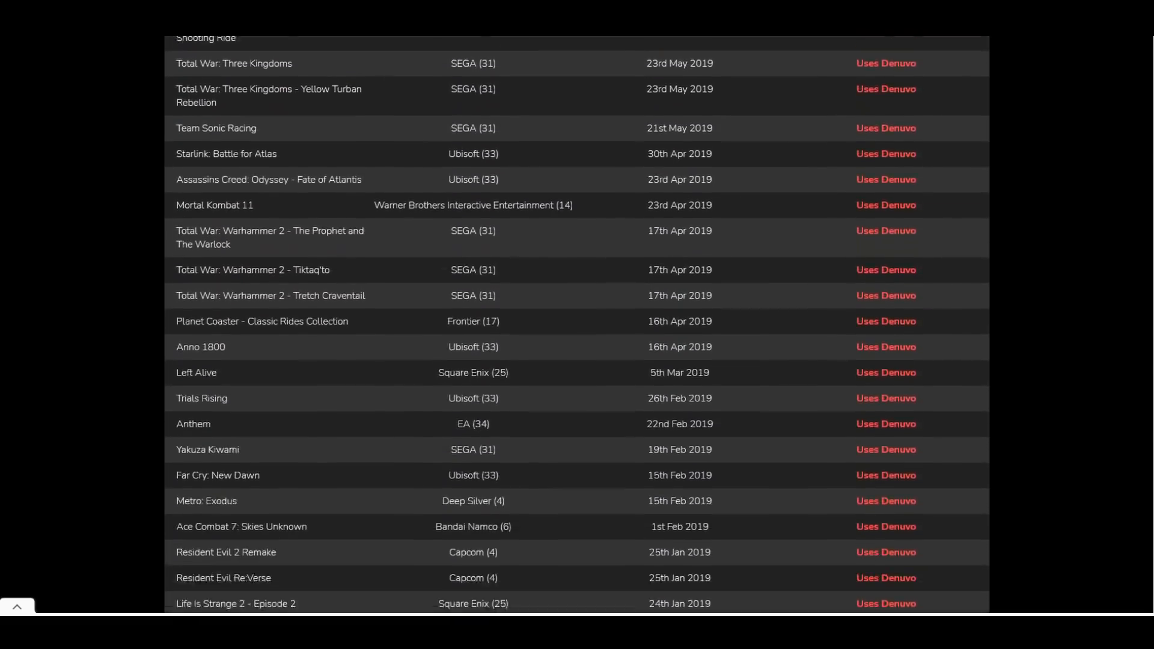
pyautogui.scroll(-3)
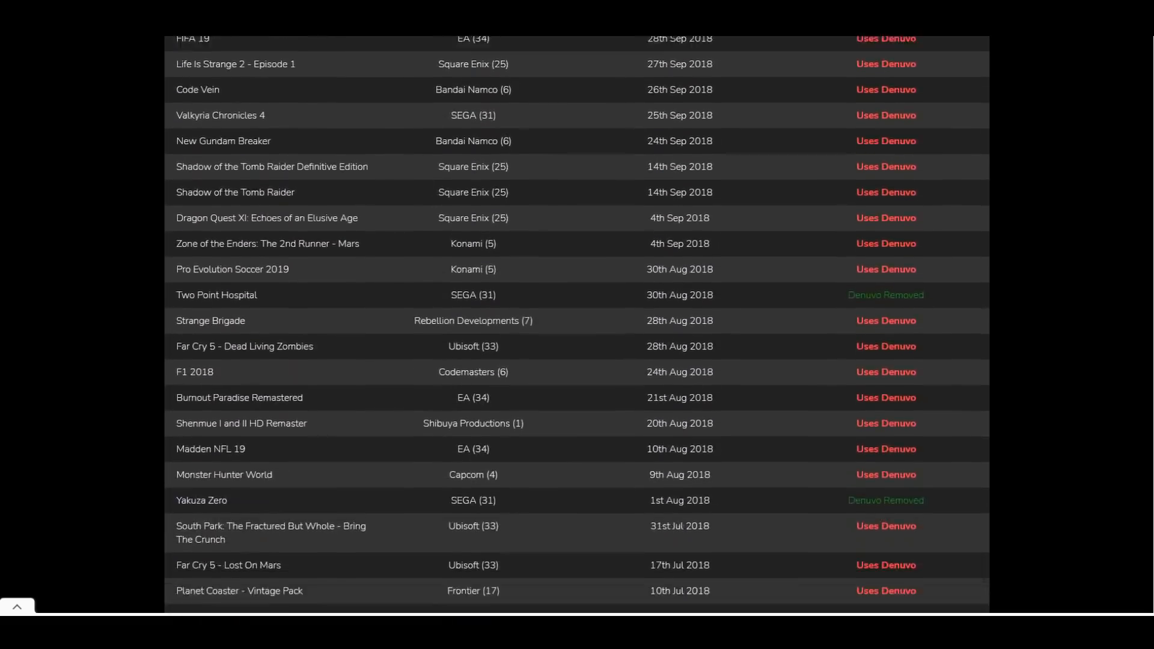
pyautogui.scroll(-3)
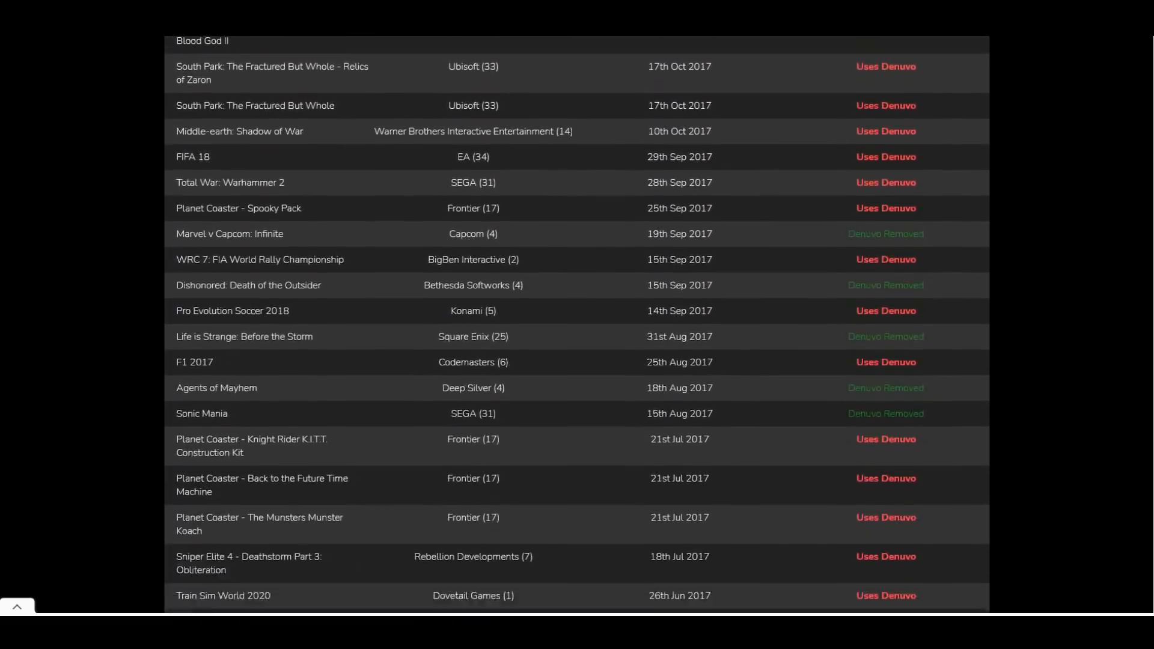
pyautogui.scroll(-3)
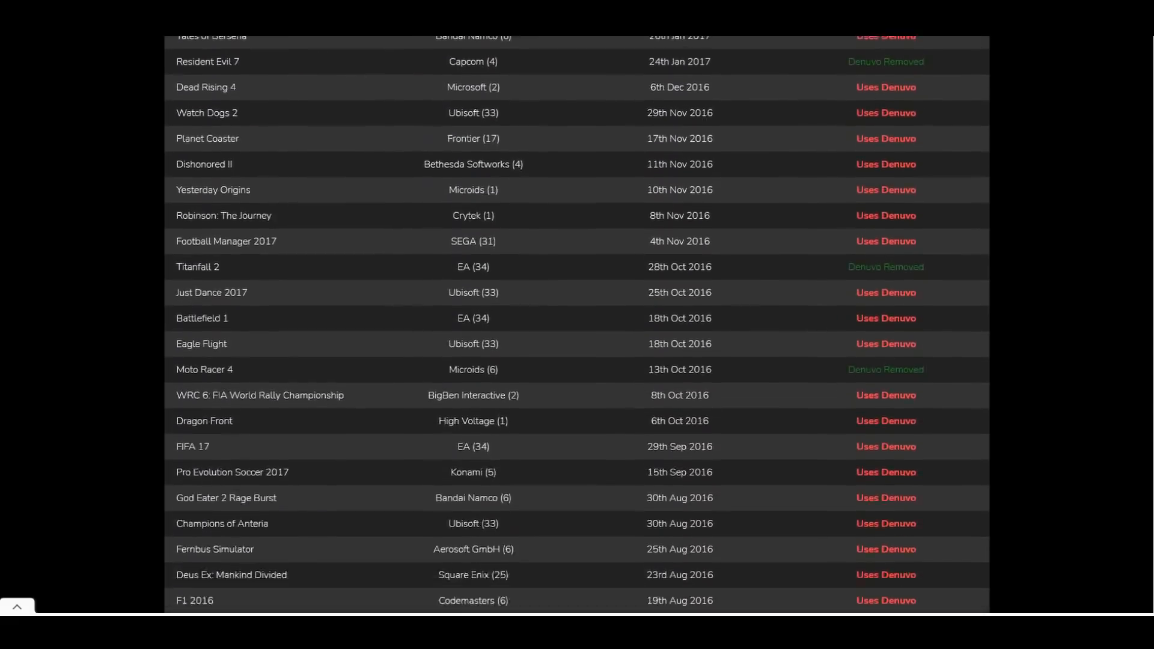
pyautogui.scroll(-3)
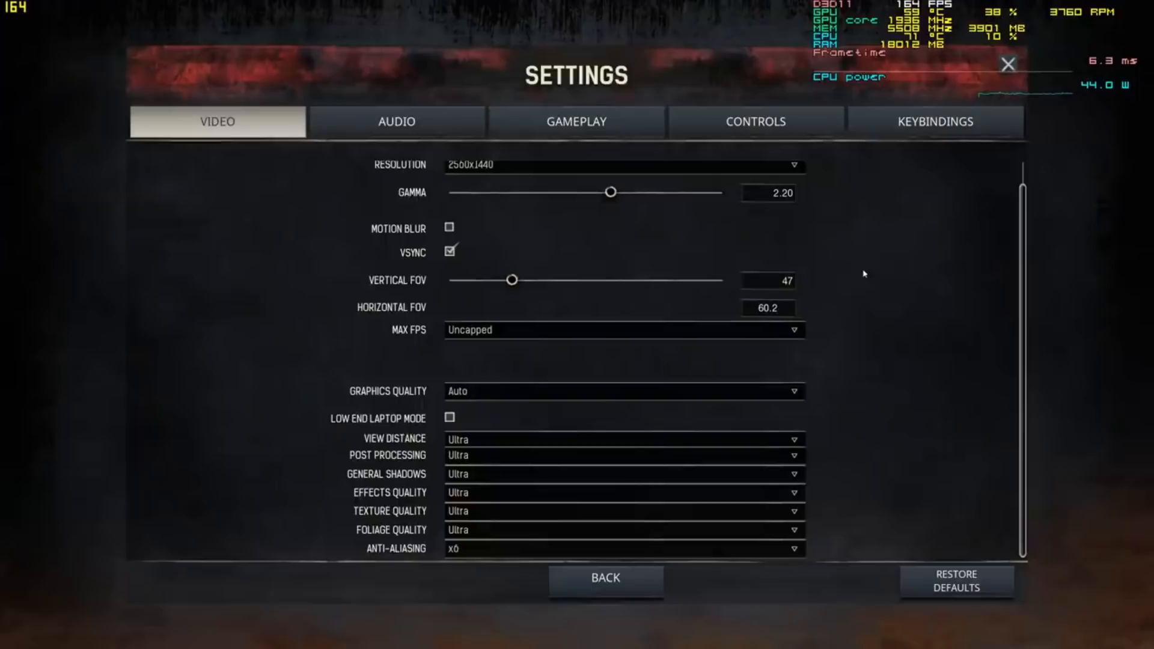
# Expand the Anti-Aliasing dropdown on the Video tab and choose a level.
pyautogui.click(622, 548)
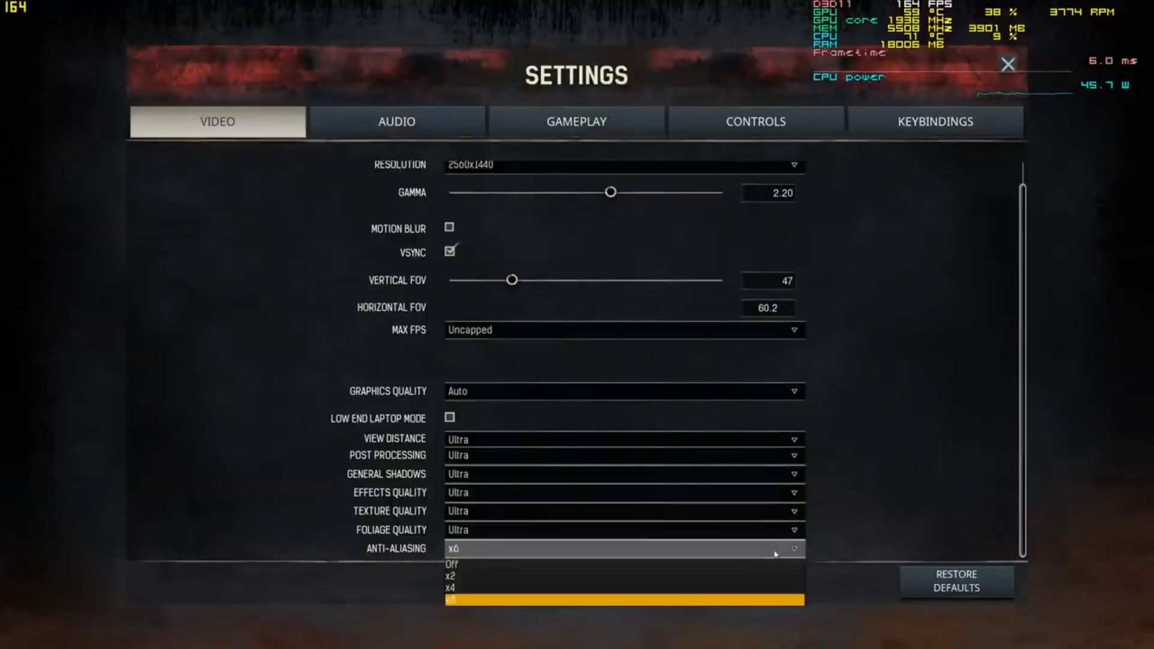
pyautogui.click(455, 565)
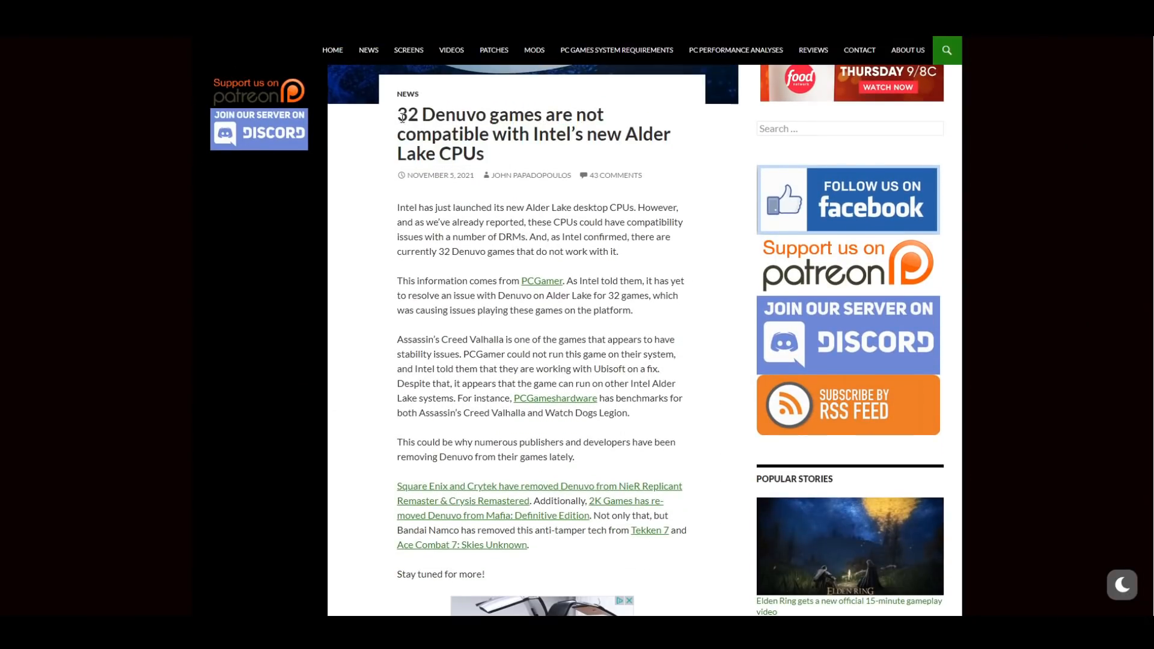
# Scroll into the DSOGaming article on 32 Denuvo games failing on Alder Lake CPUs.
pyautogui.scroll(-3)
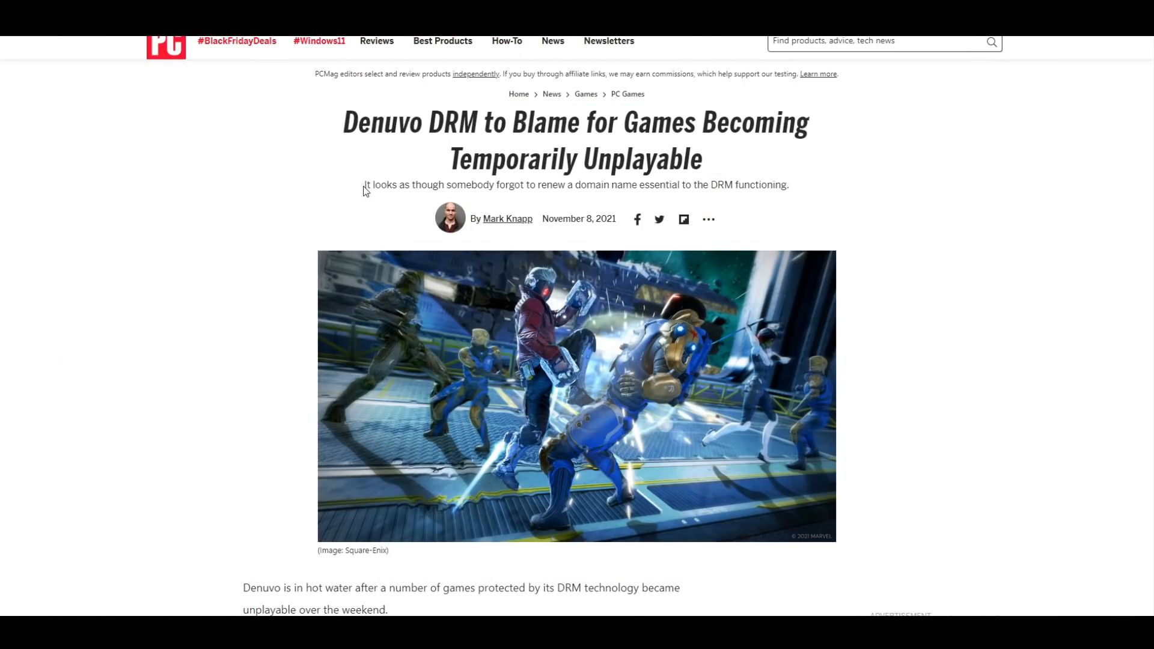
pyautogui.scroll(-3)
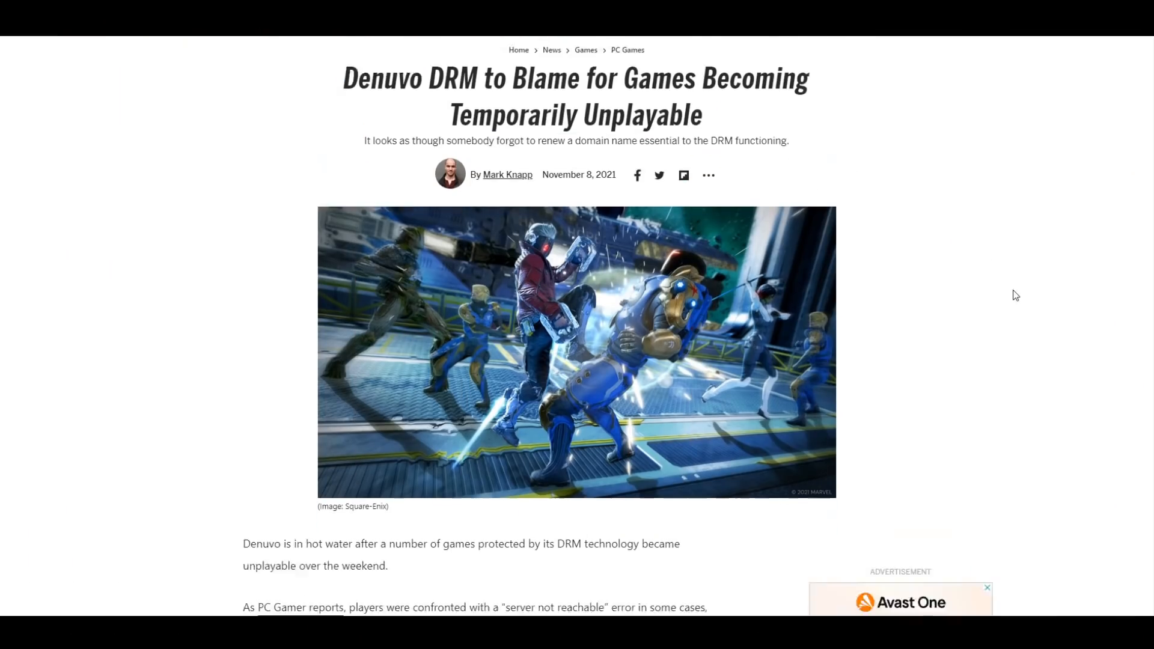
pyautogui.scroll(-3)
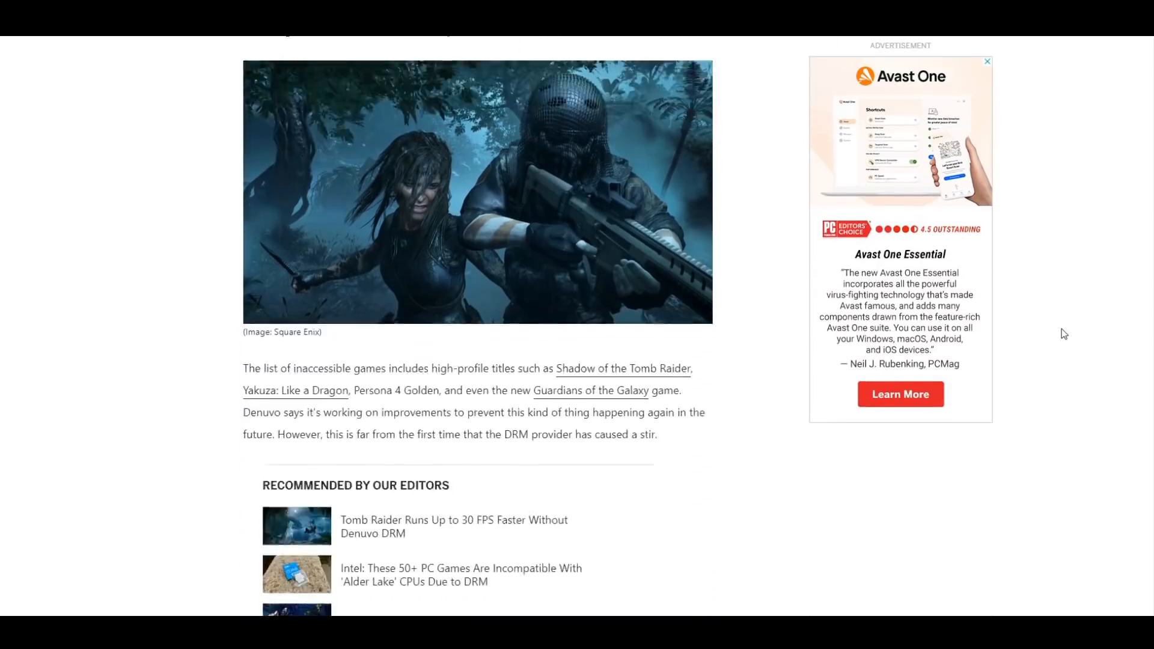
pyautogui.scroll(3)
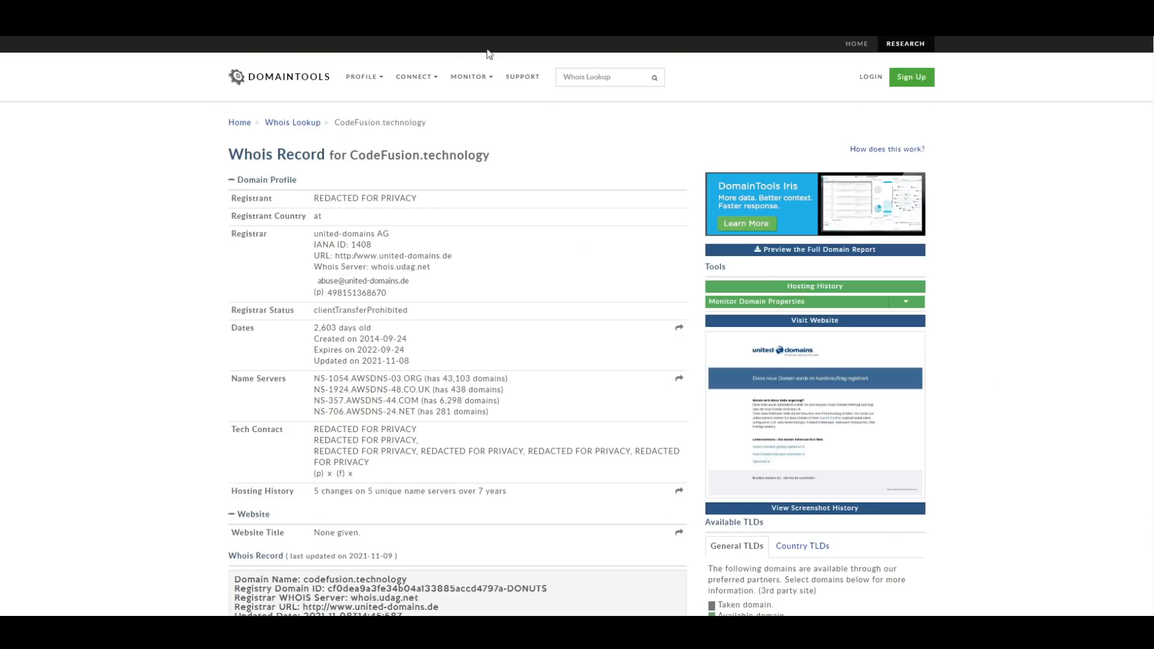
pyautogui.doubleClick(391, 156)
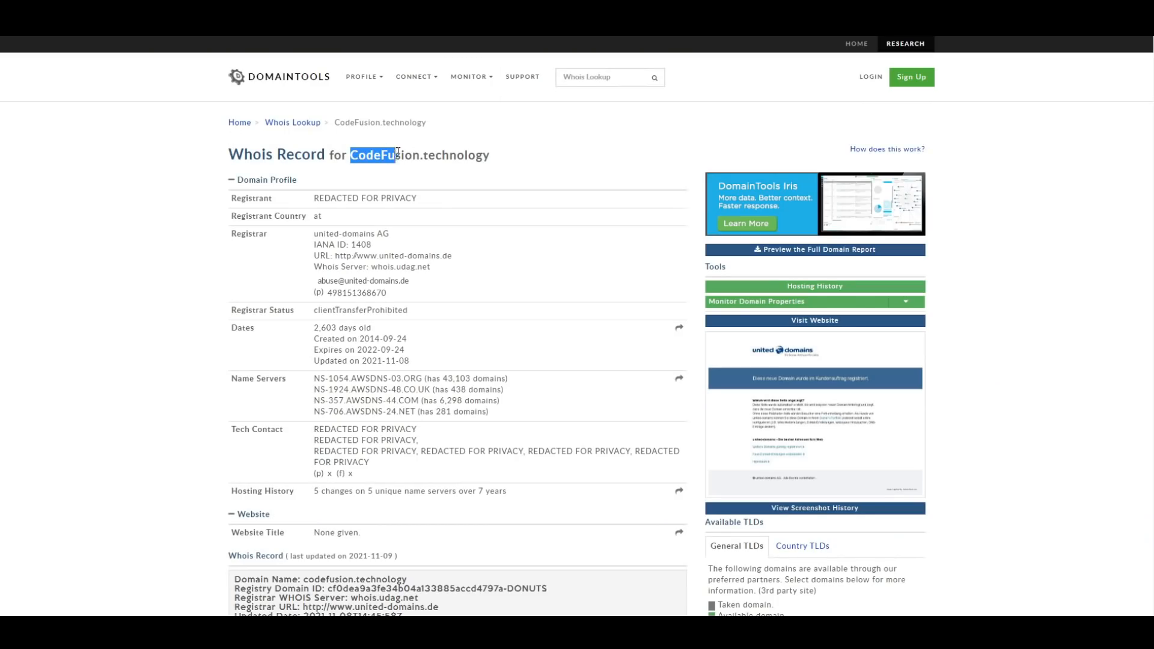
pyautogui.click(138, 192)
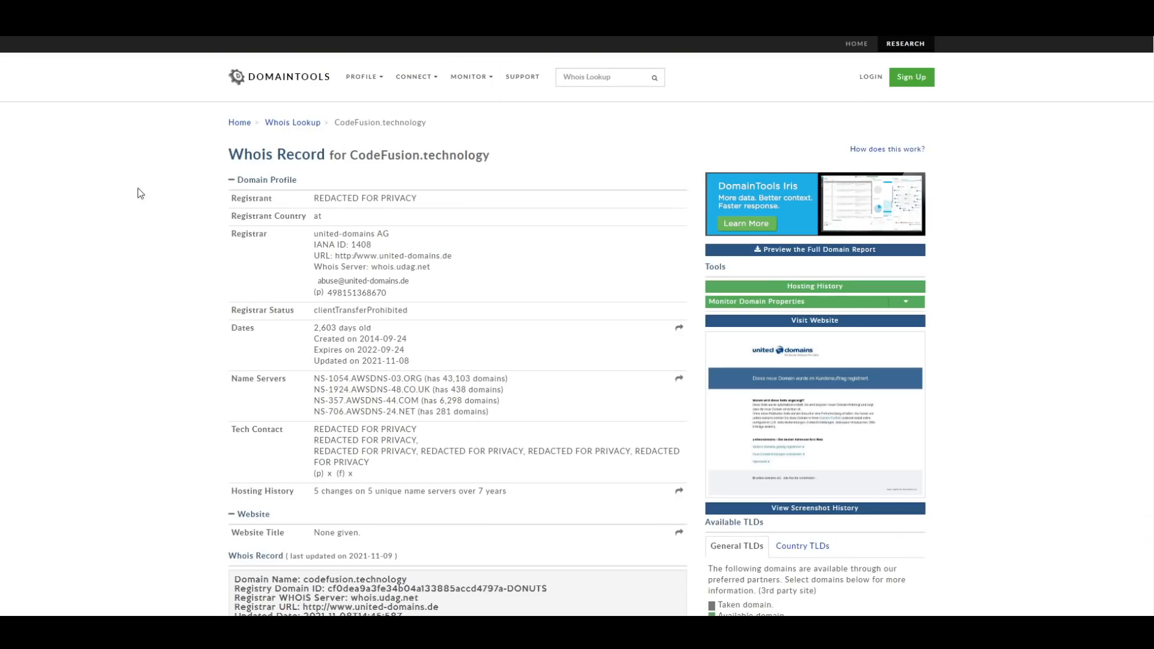
pyautogui.scroll(-3)
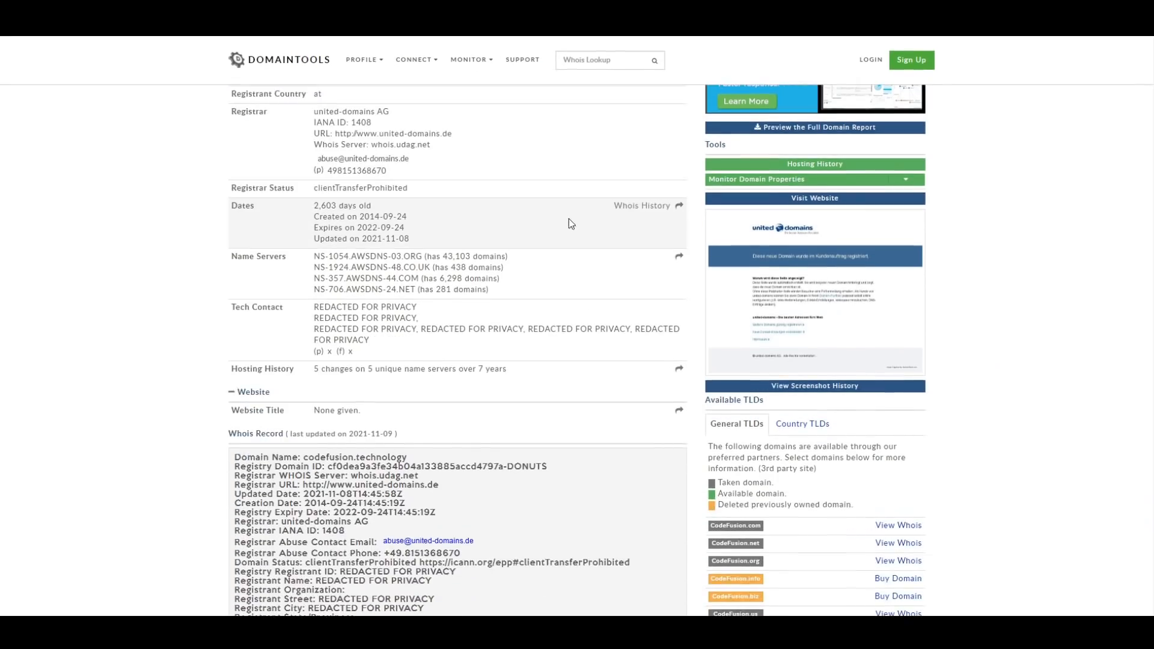
pyautogui.scroll(-3)
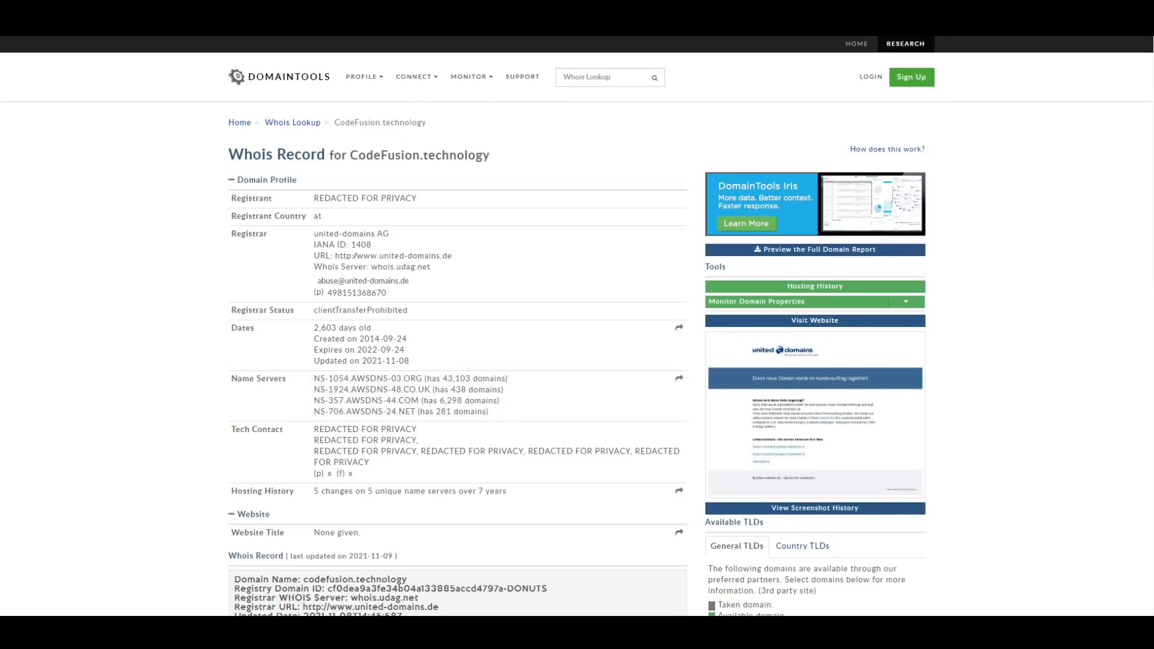
pyautogui.moveTo(298, 289)
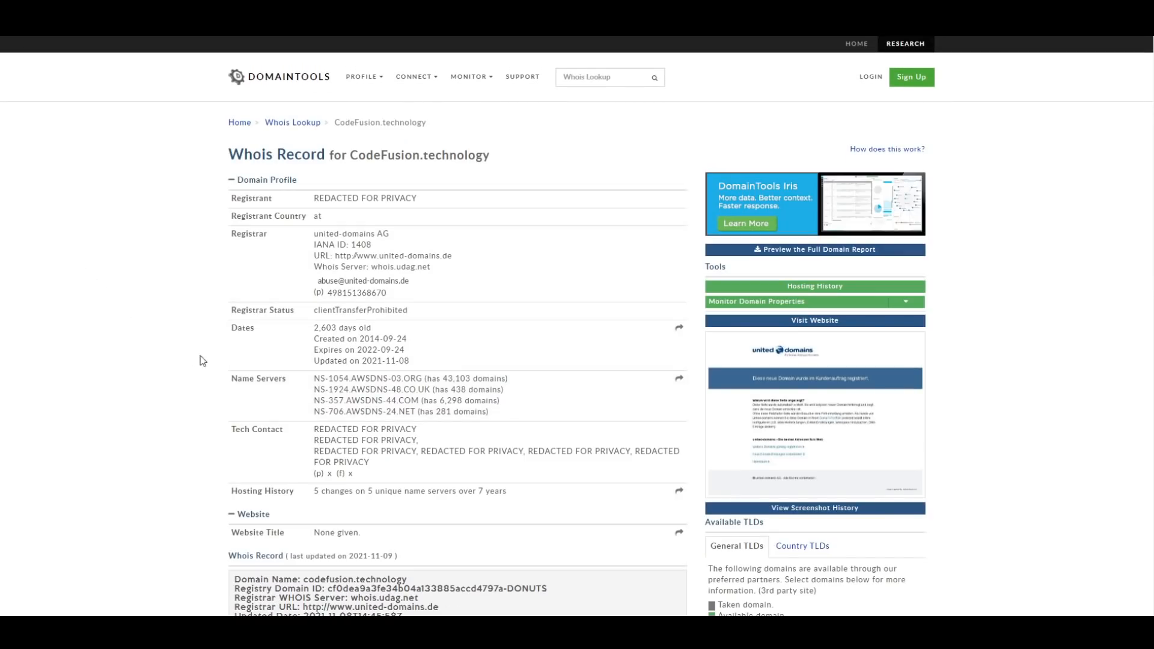
pyautogui.scroll(-3)
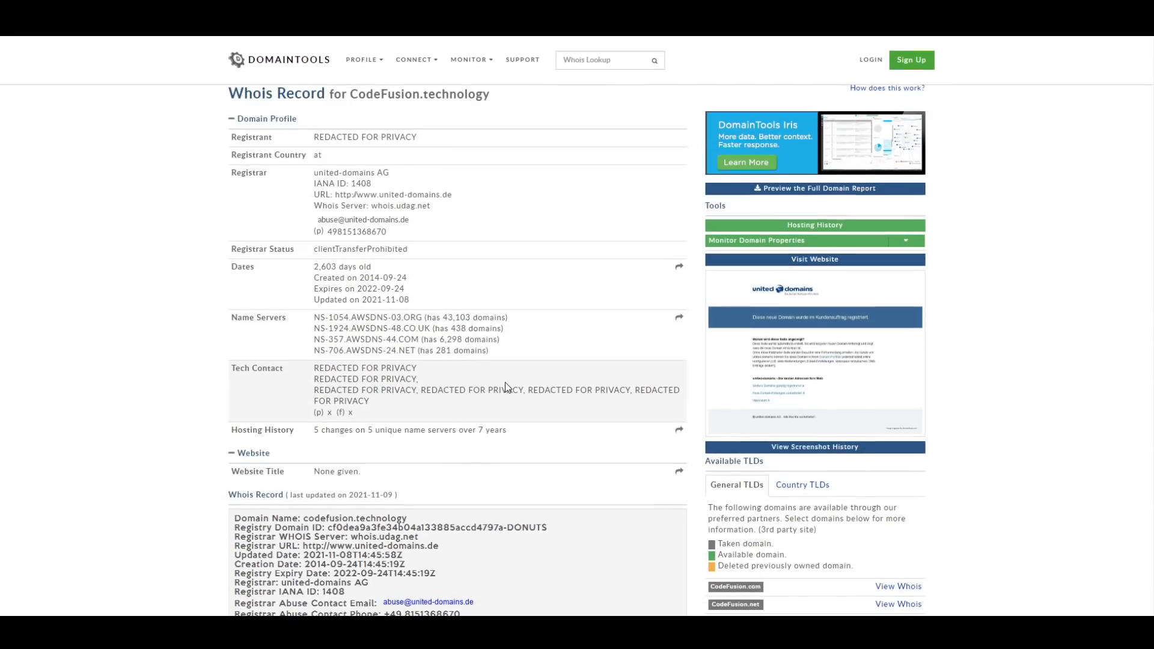
pyautogui.moveTo(568, 414)
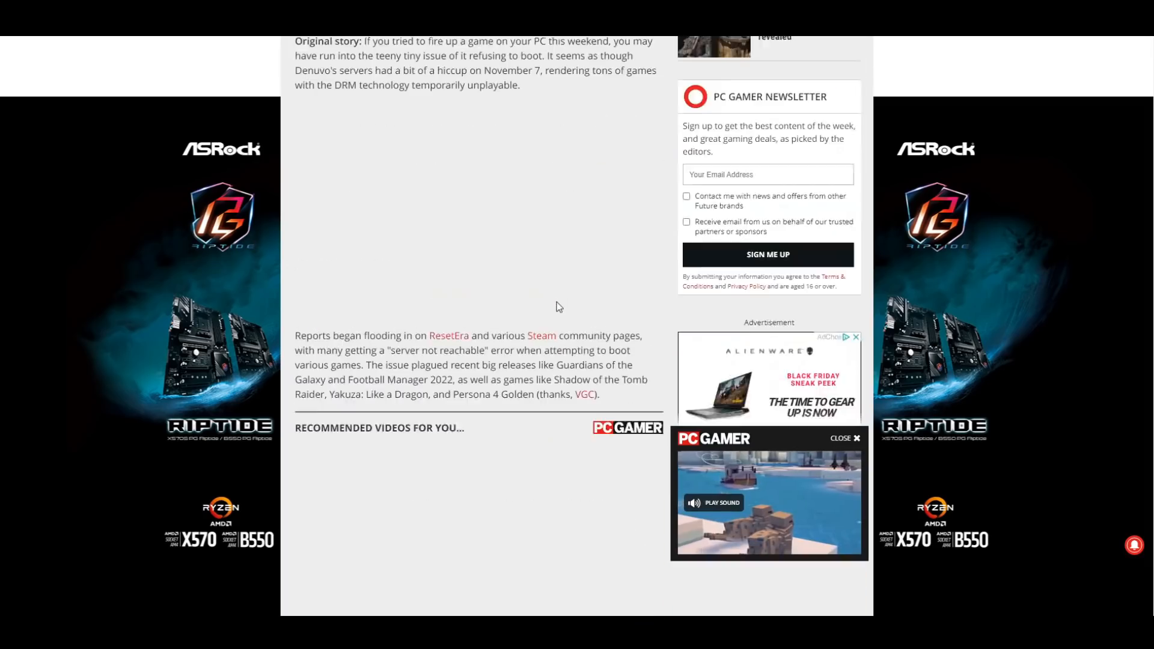
# Scroll the PC Gamer Denuvo outage article between its headline and the update section.
pyautogui.scroll(3)
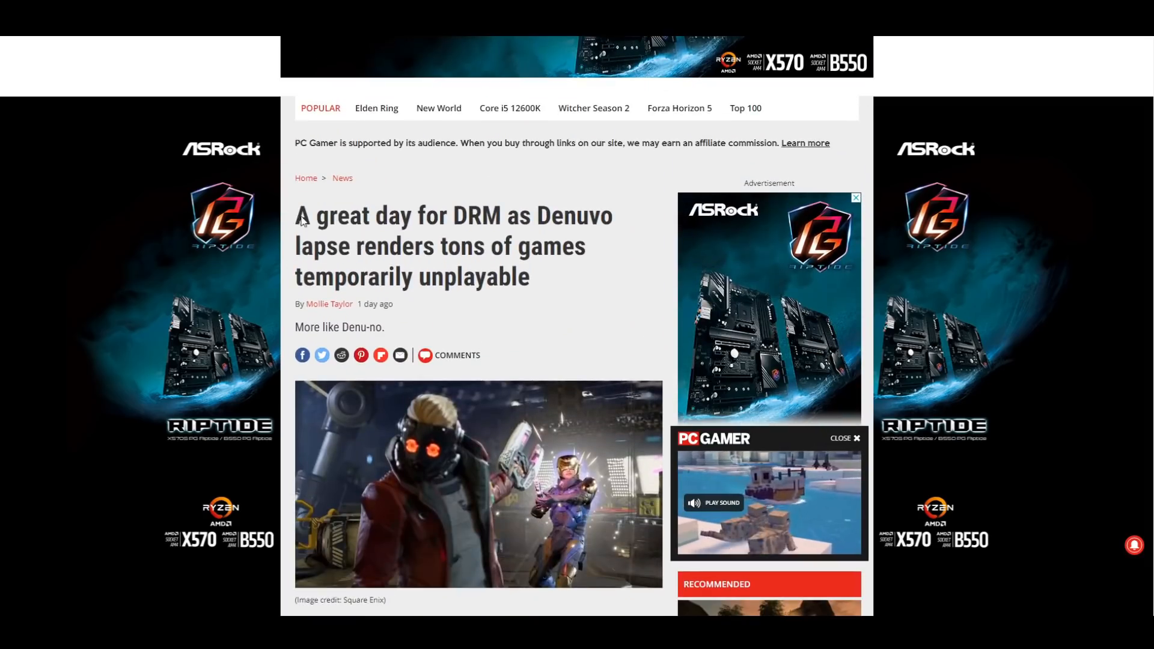
pyautogui.scroll(-3)
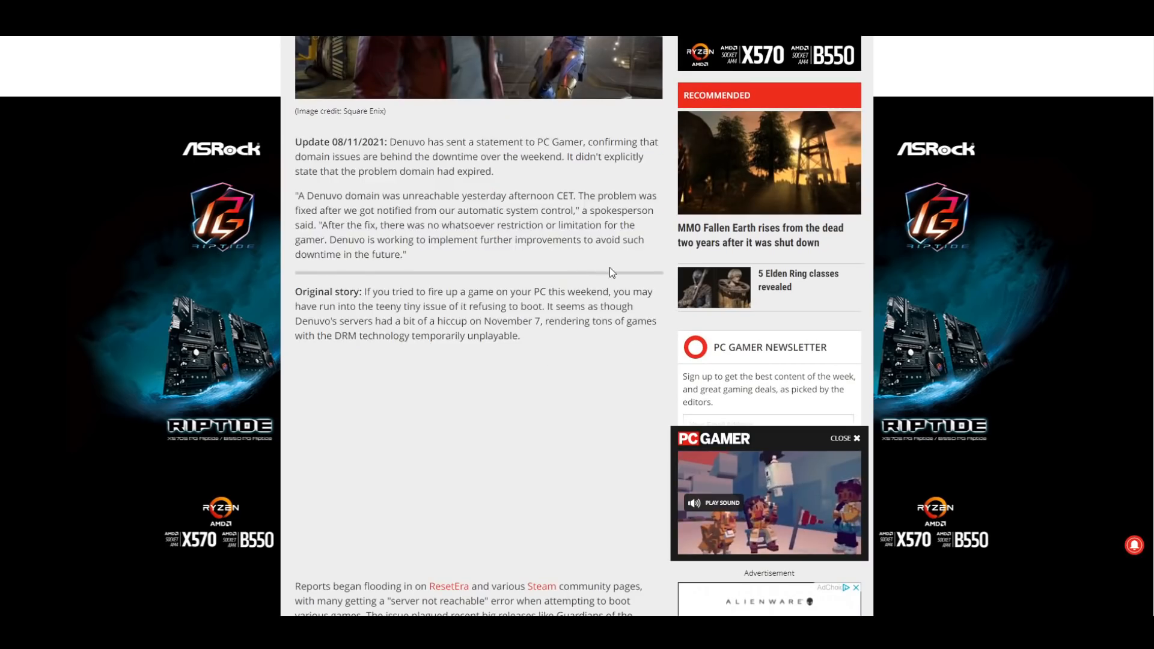
pyautogui.scroll(3)
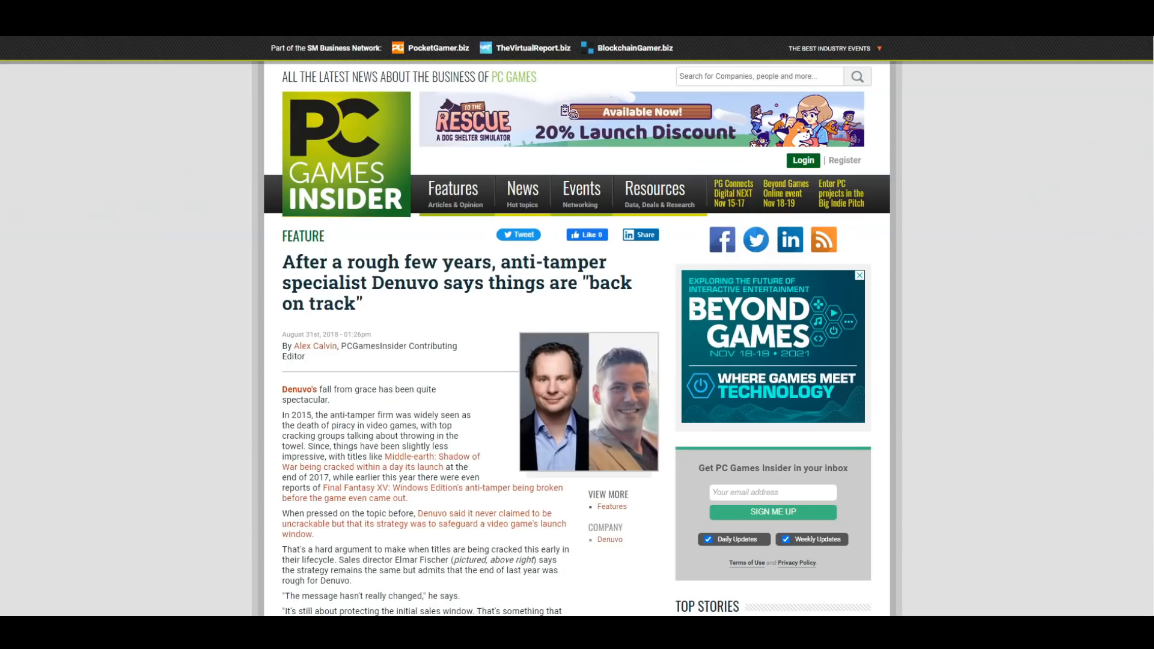
# Bring up the Ars Technica article and highlight its subheadline about protection lasting only days.
pyautogui.click(656, 191)
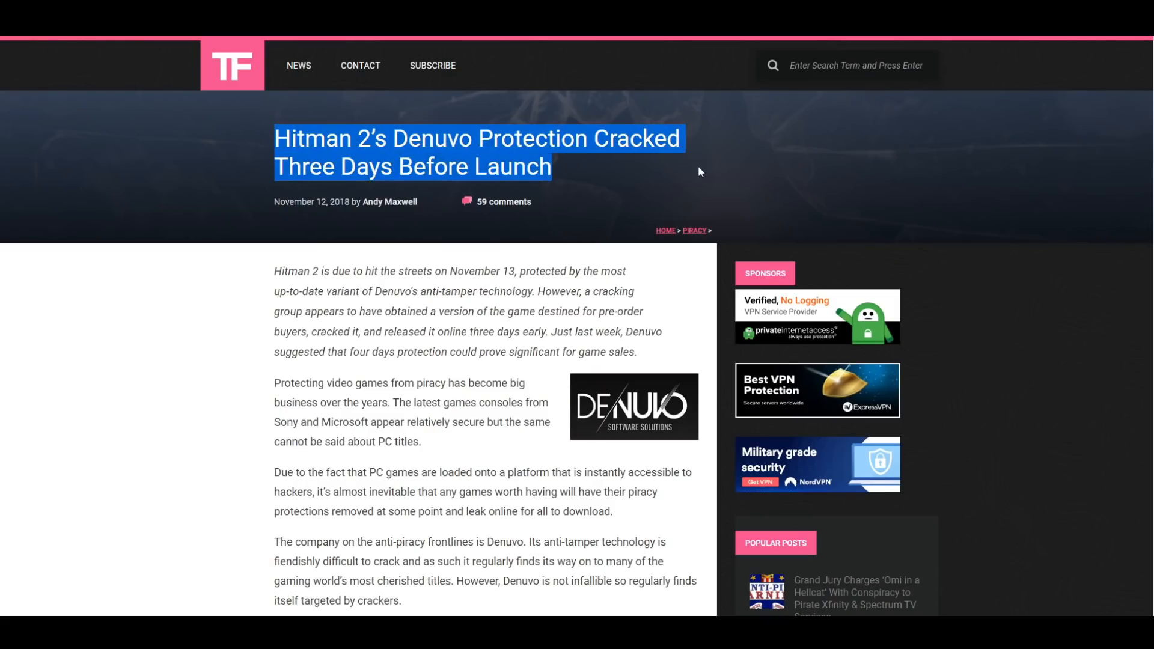
pyautogui.scroll(-3)
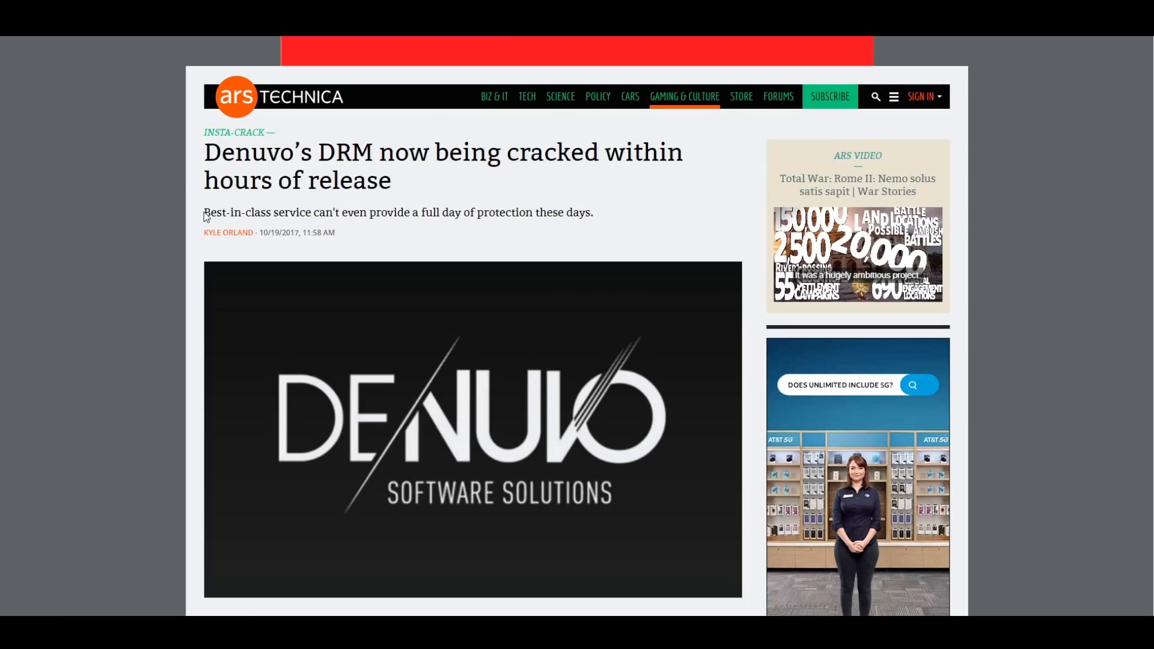
pyautogui.moveTo(204, 216); pyautogui.dragTo(593, 216)
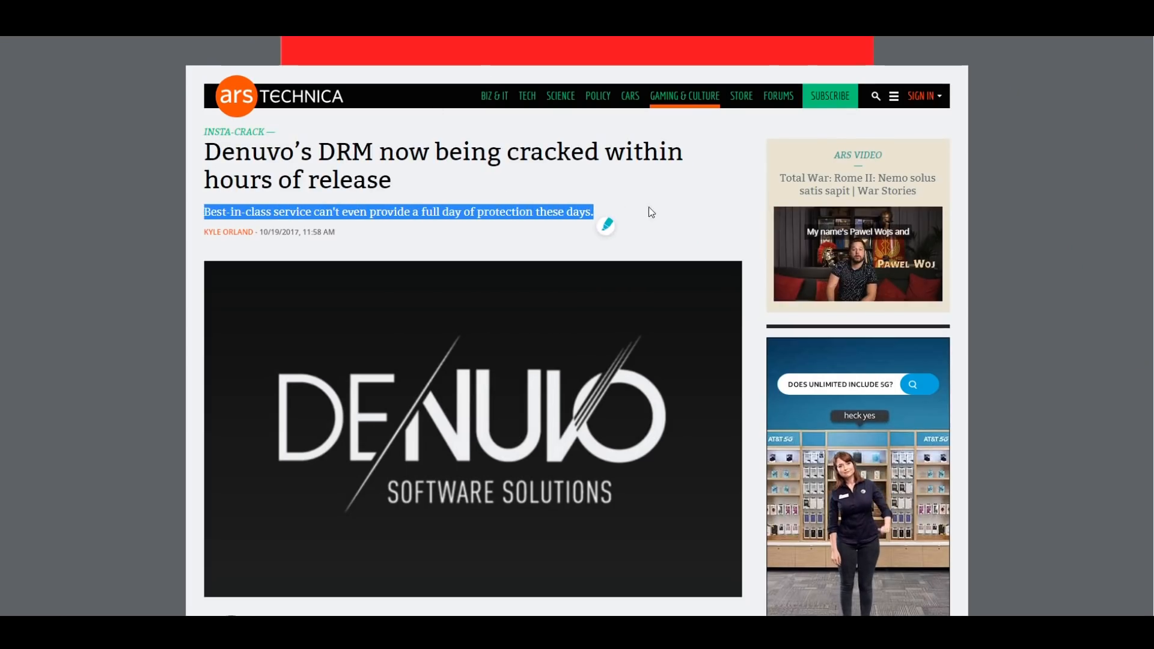
pyautogui.scroll(-3)
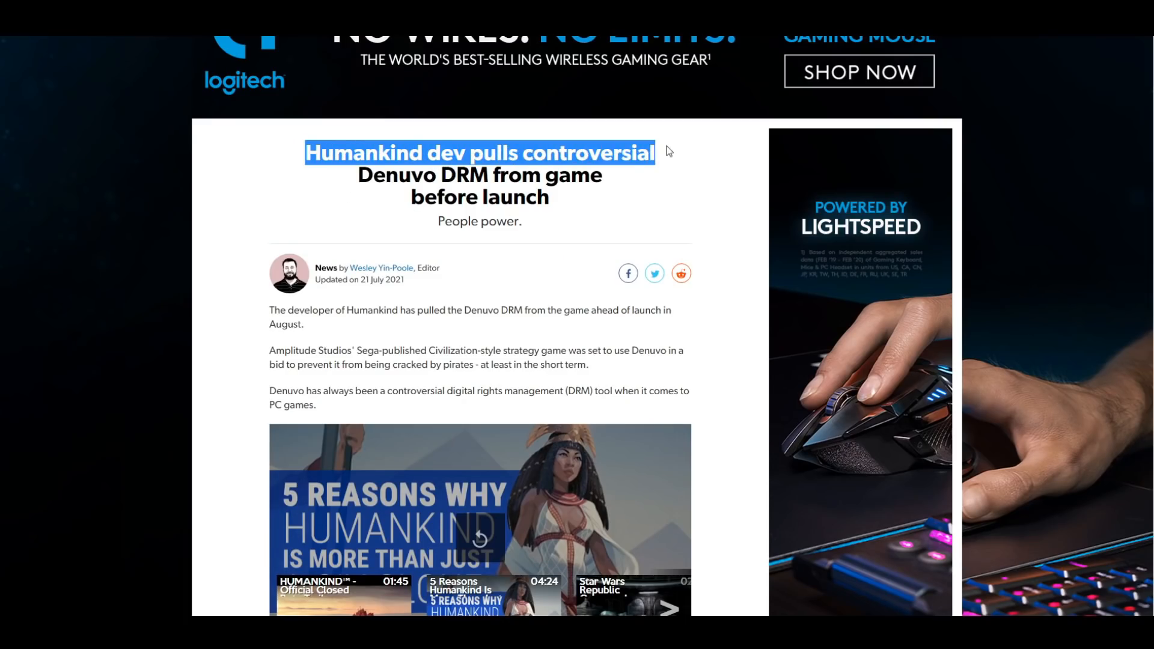
# Highlight the opening words of the Humankind headline, then skim the PC Gamer Resident Evil Village report.
pyautogui.moveTo(651, 152); pyautogui.dragTo(597, 214)
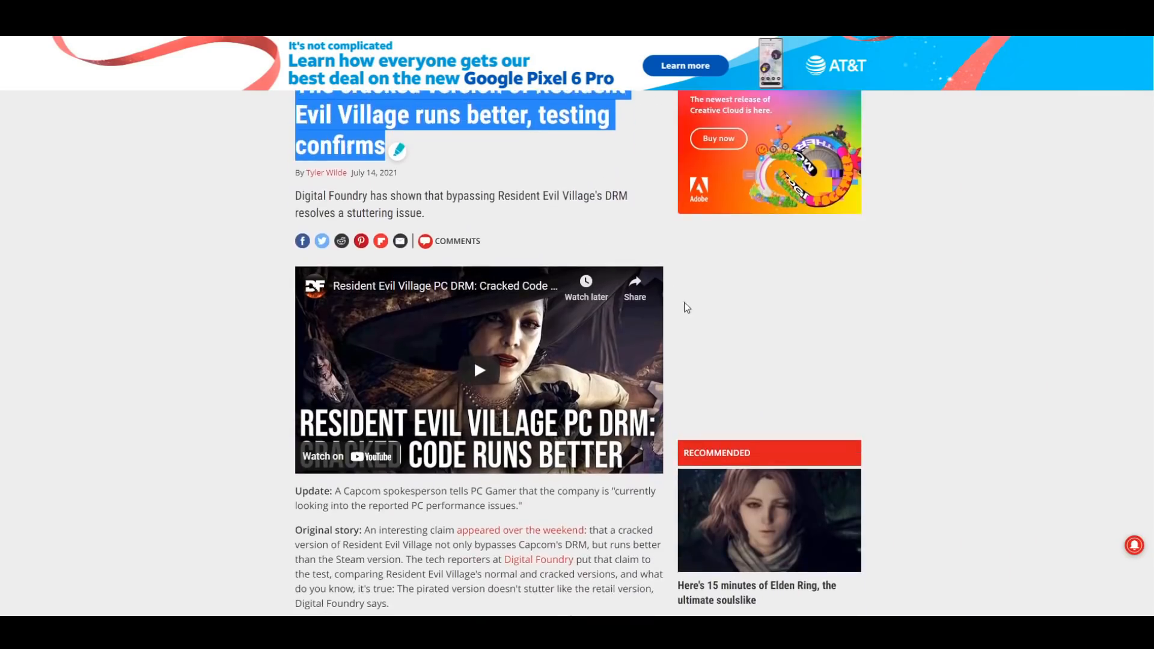
pyautogui.scroll(-3)
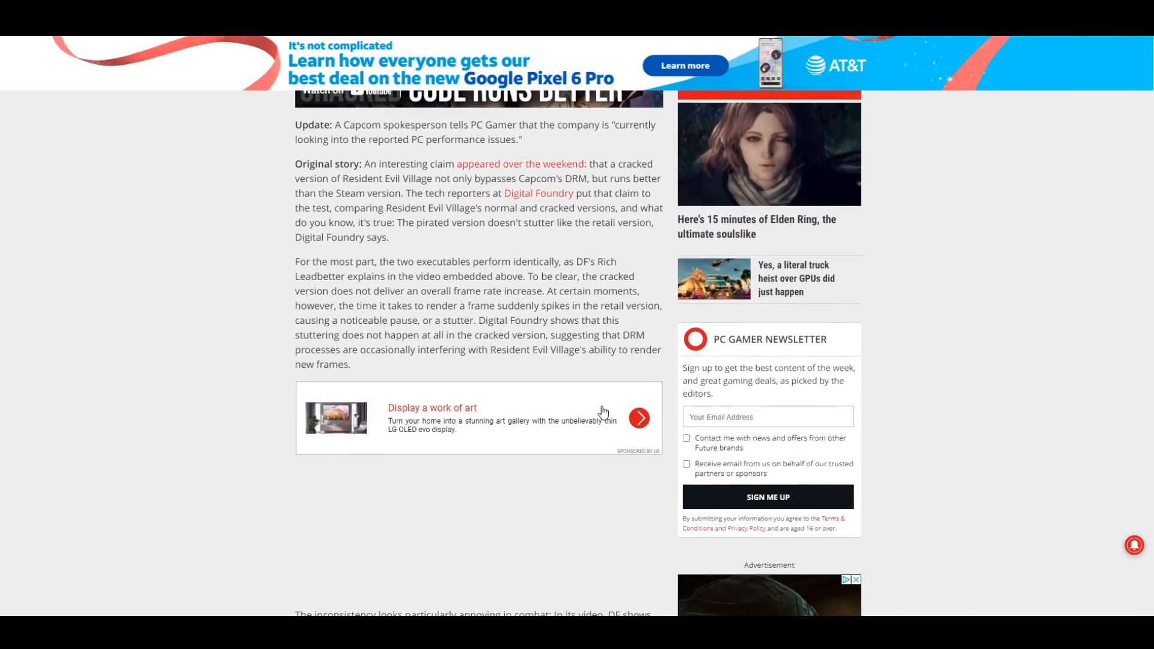
pyautogui.scroll(3)
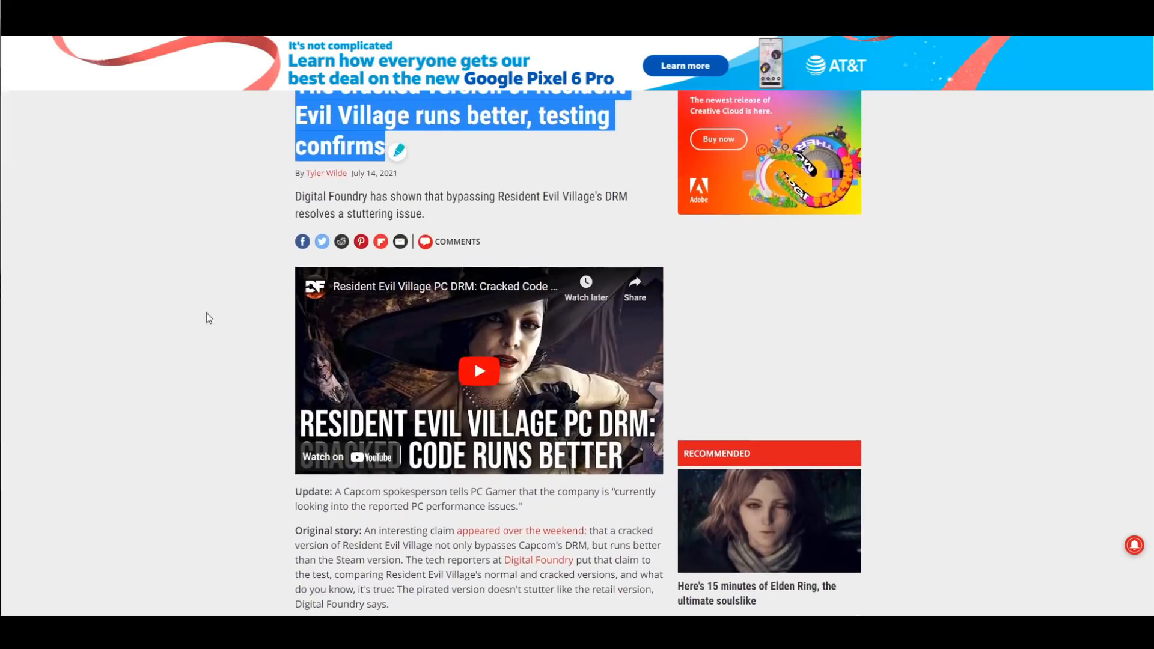